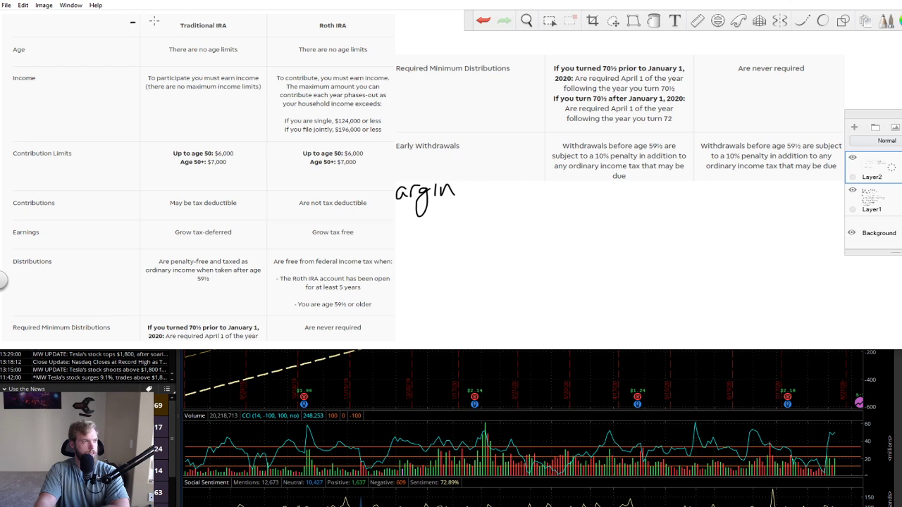
# Draw freehand marks under the Traditional IRA and Roth IRA column headers.
pyautogui.moveTo(130, 24); pyautogui.dragTo(296, 23)
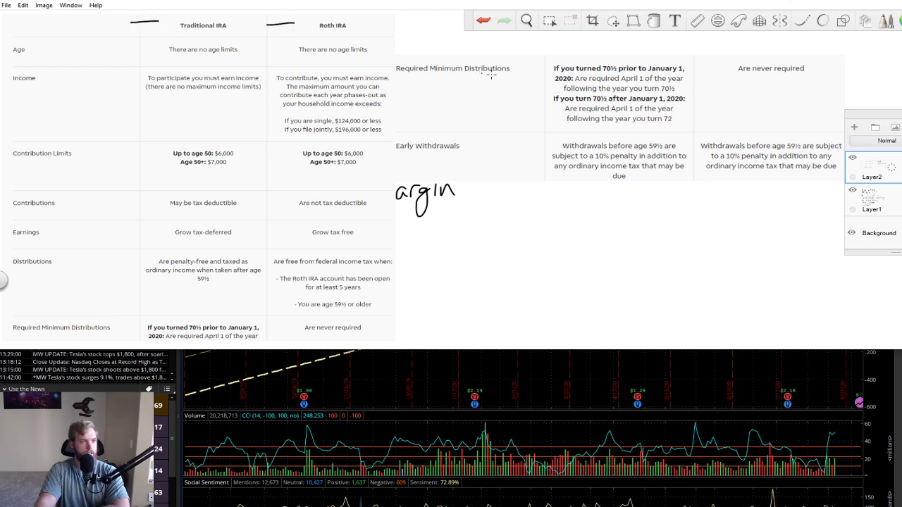
pyautogui.moveTo(532, 74); pyautogui.dragTo(525, 109)
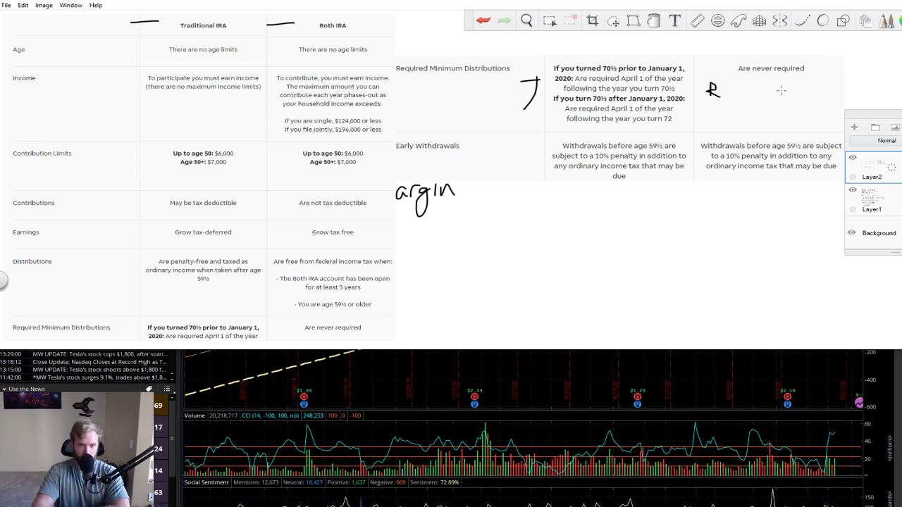
pyautogui.moveTo(839, 99)
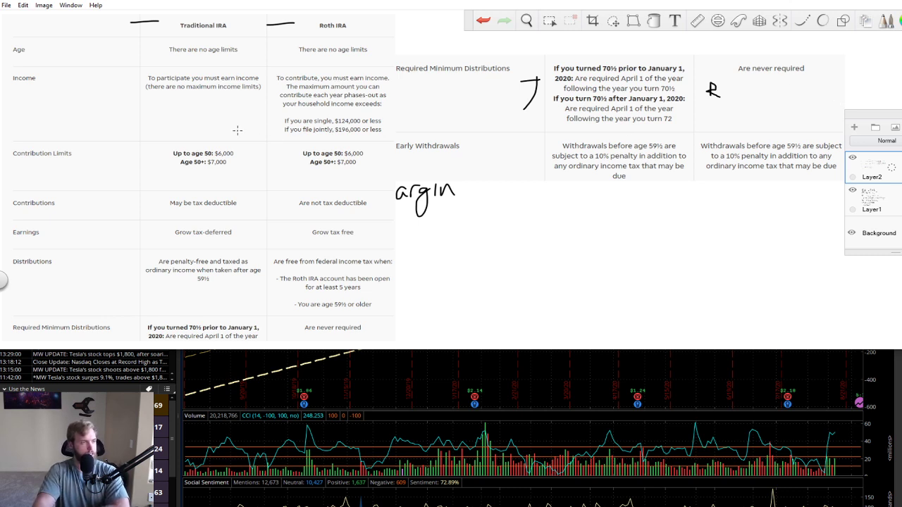
pyautogui.moveTo(273, 111)
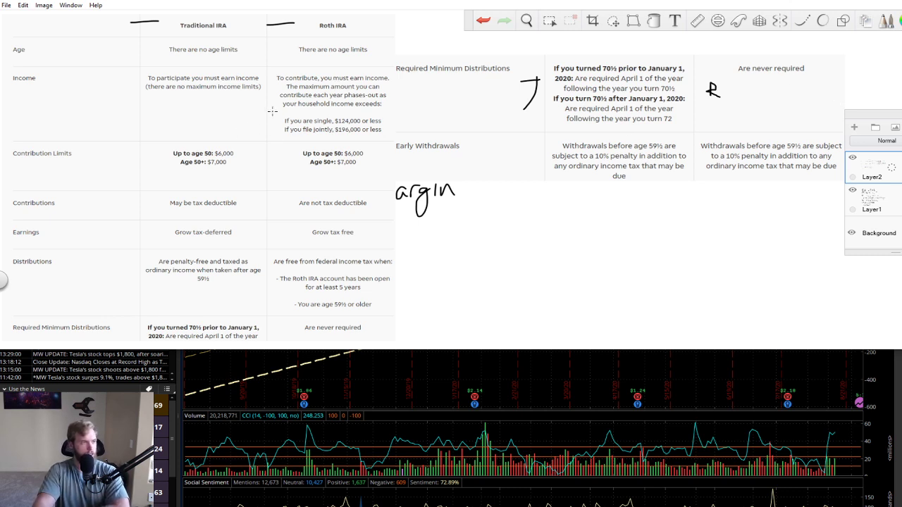